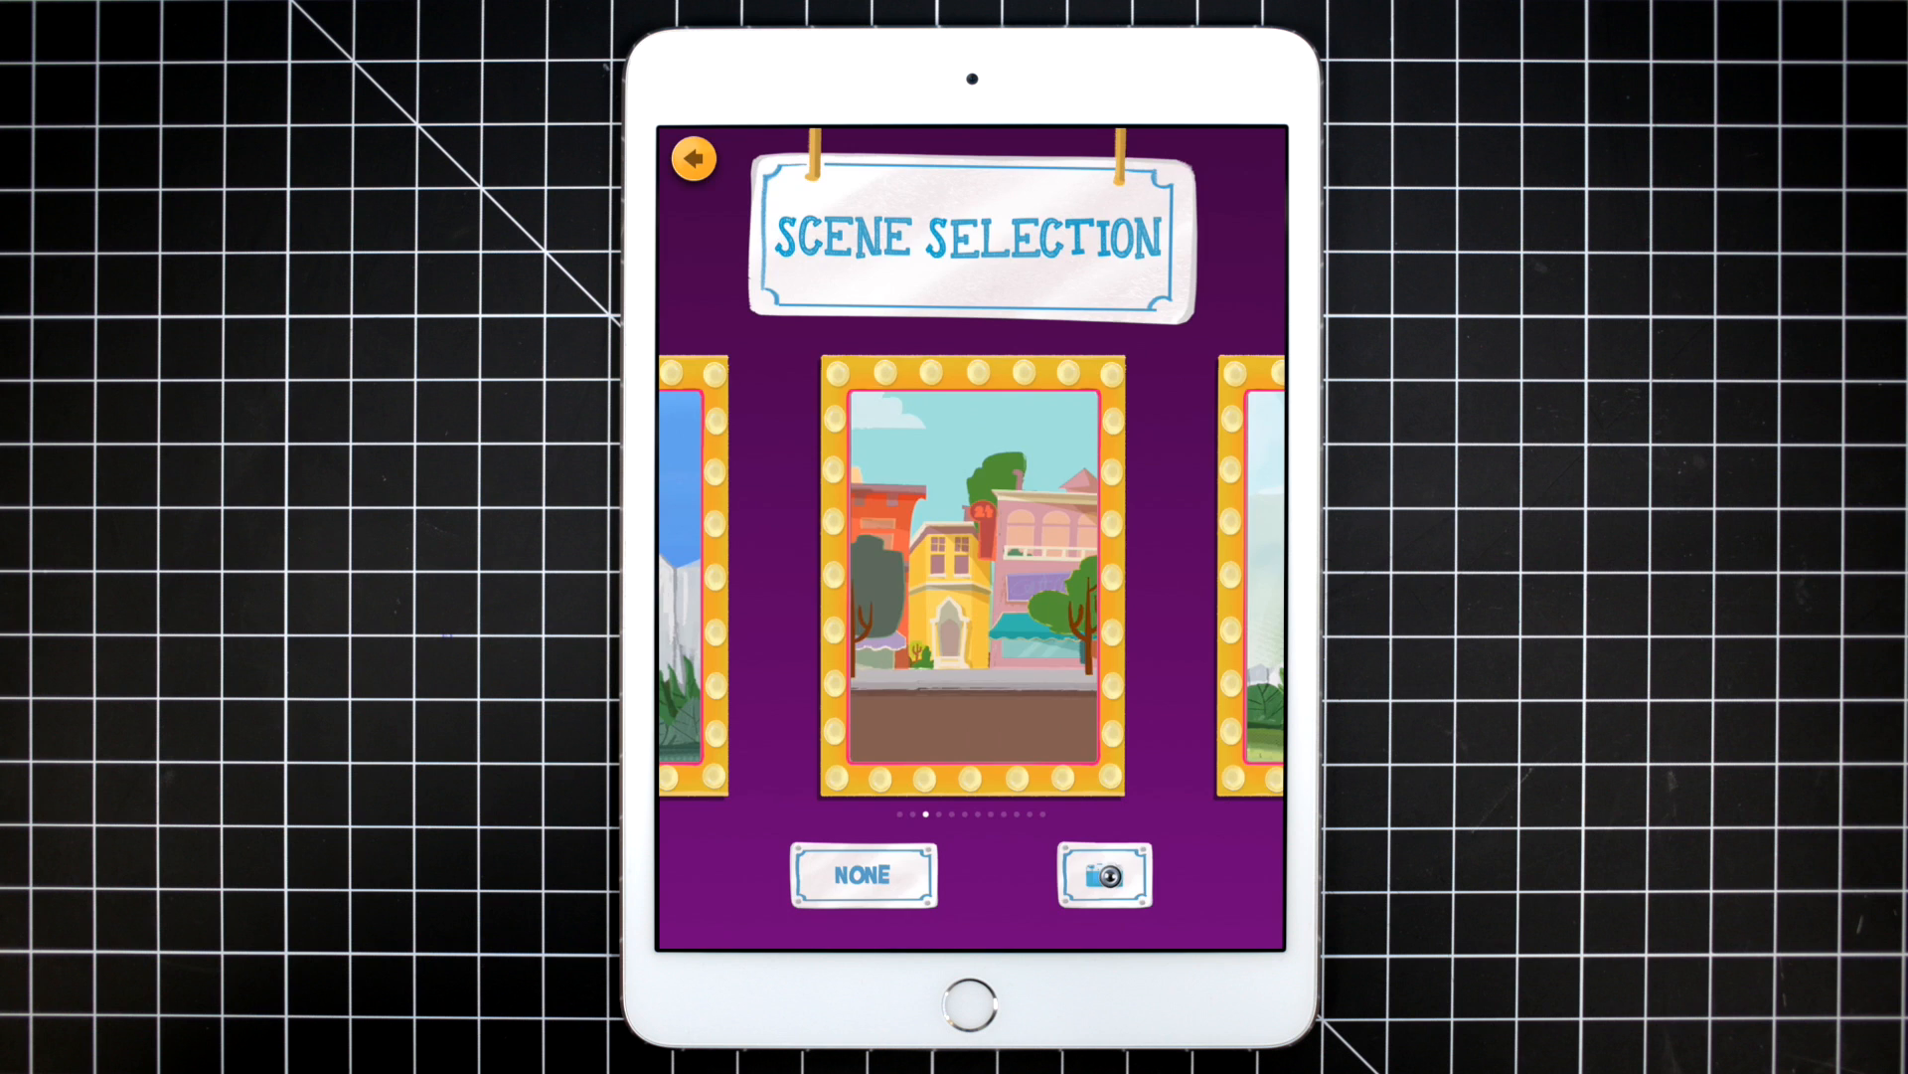
# Step: Choose a scene in Scene Selection and view its 12-frame movie filmstrip
pyautogui.click(970, 579)
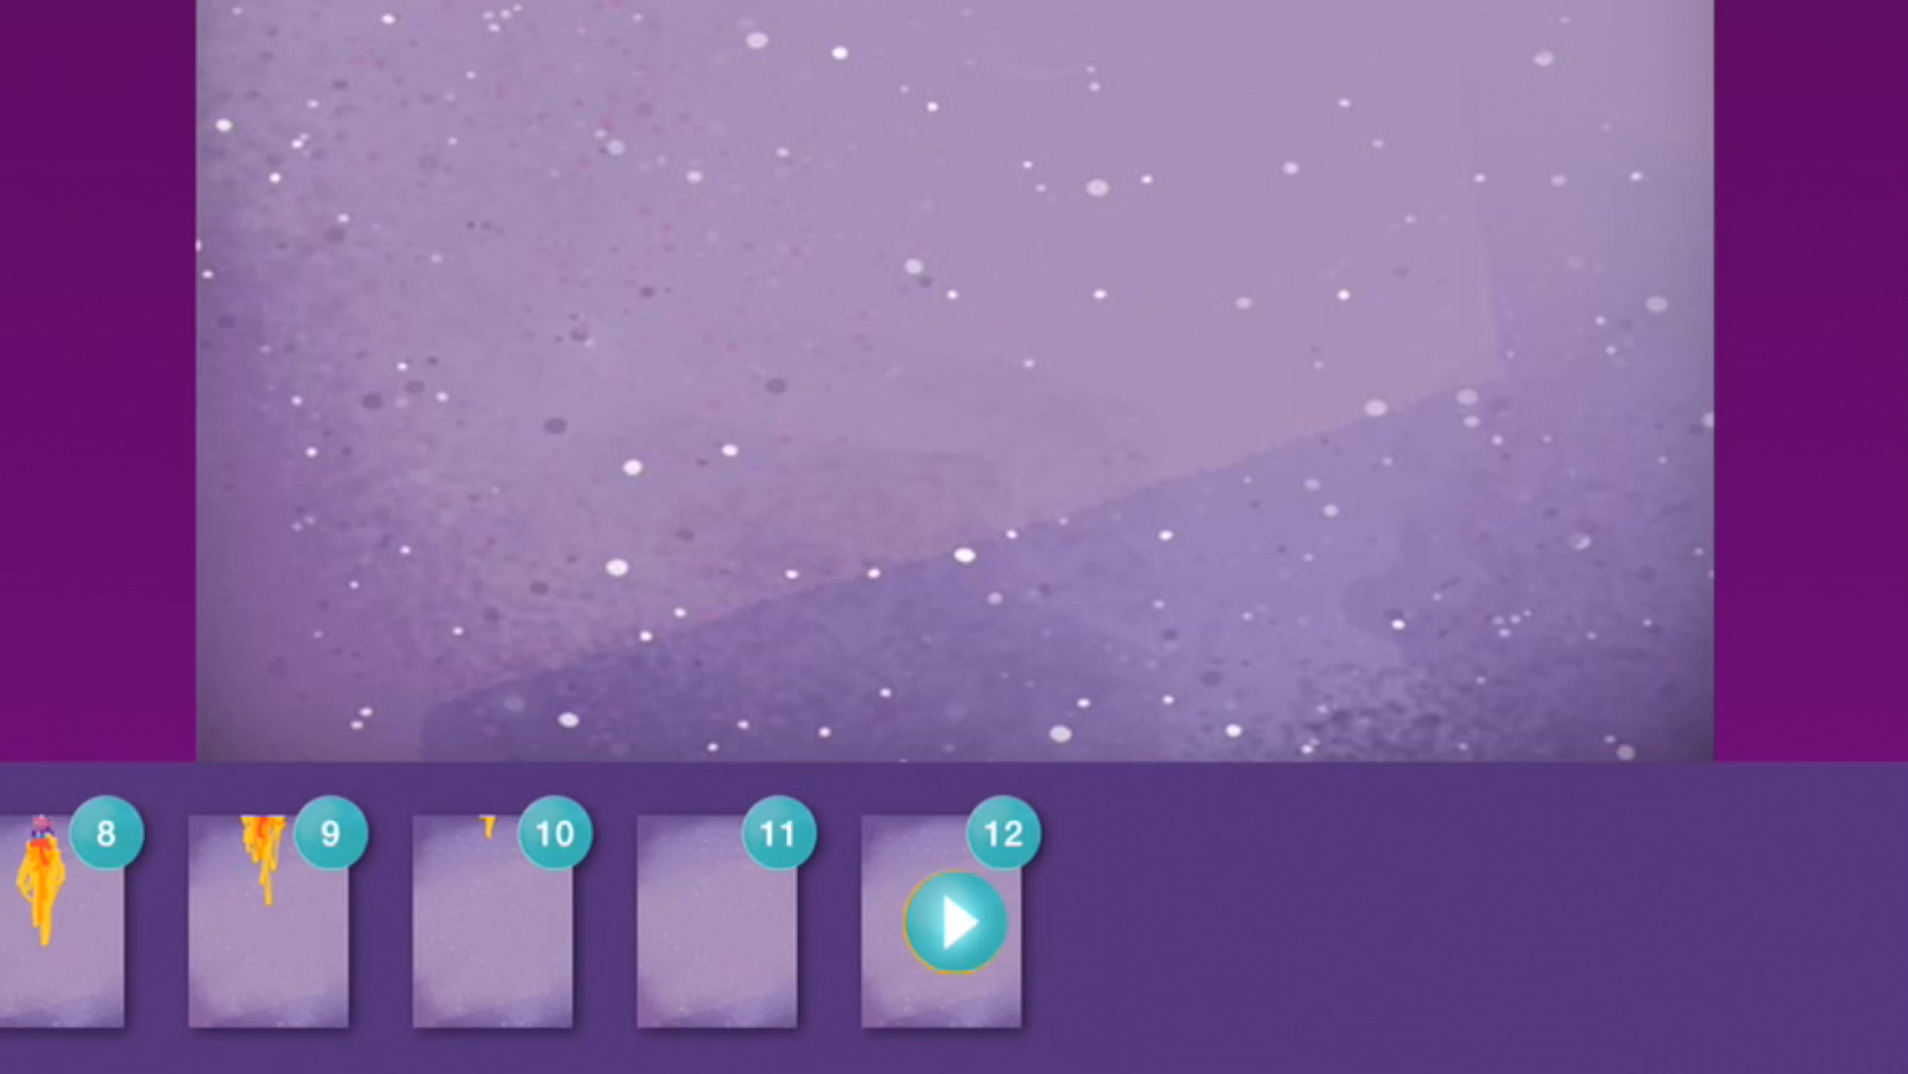
pyautogui.click(956, 923)
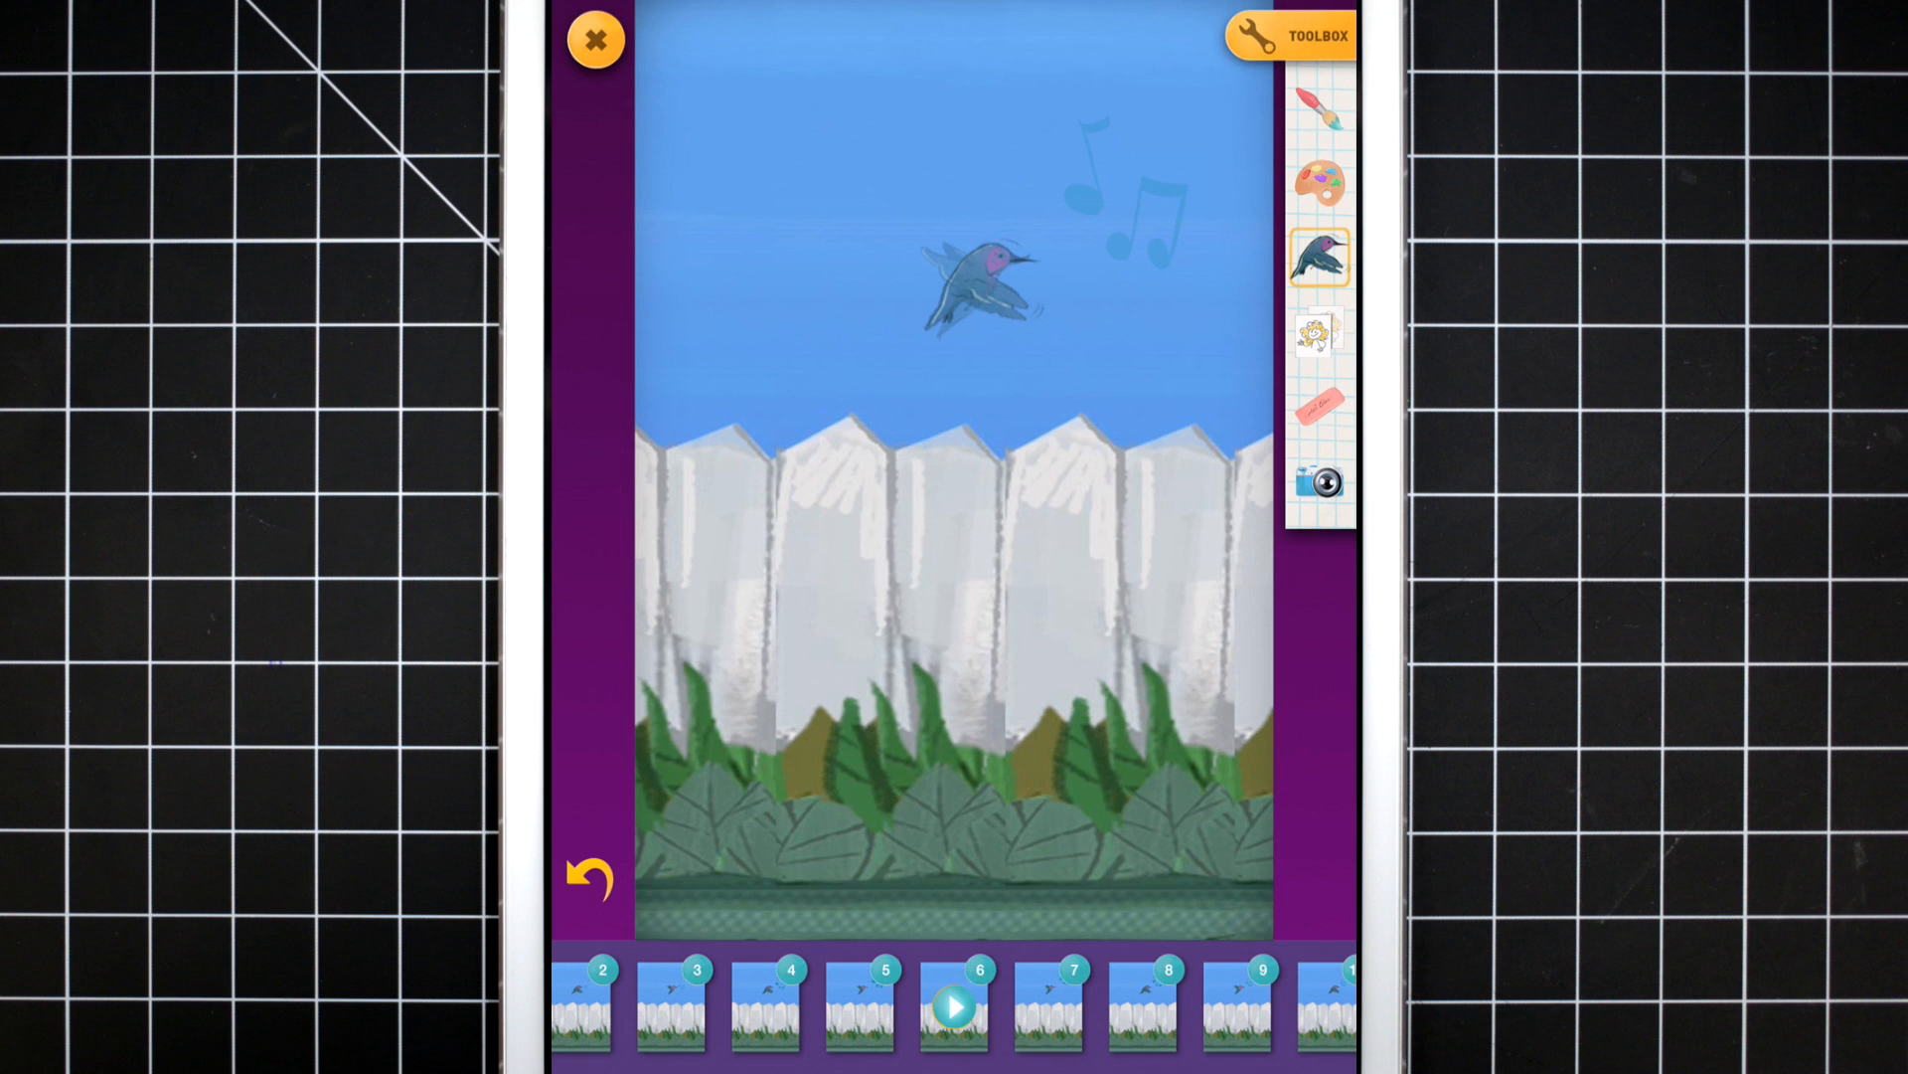
# Step: Place the hummingbird sticker from the Toolbox above the white fence in each frame
pyautogui.click(596, 38)
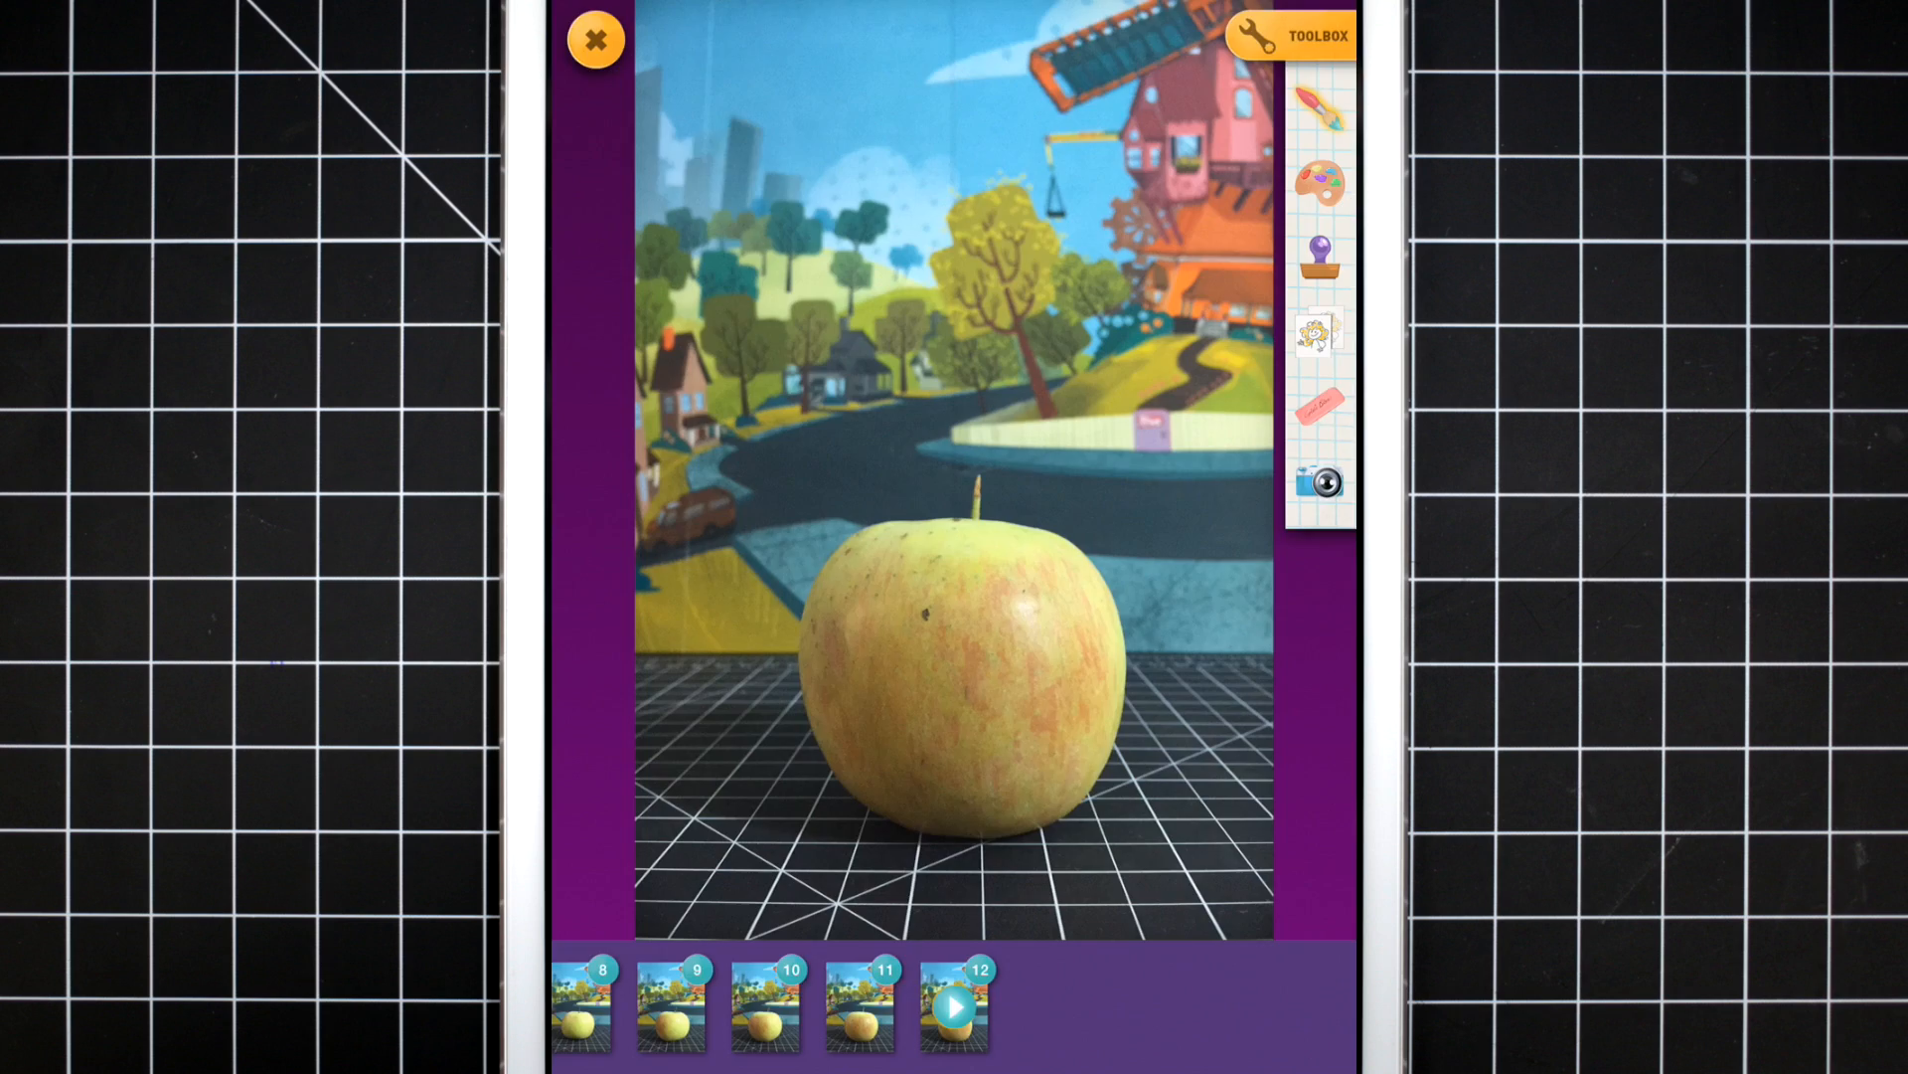
# Step: Photograph the apple against the town-and-windmill backdrop with the Toolbox camera, through frame 12
pyautogui.click(1321, 100)
pyautogui.write('Smiley the Apple')
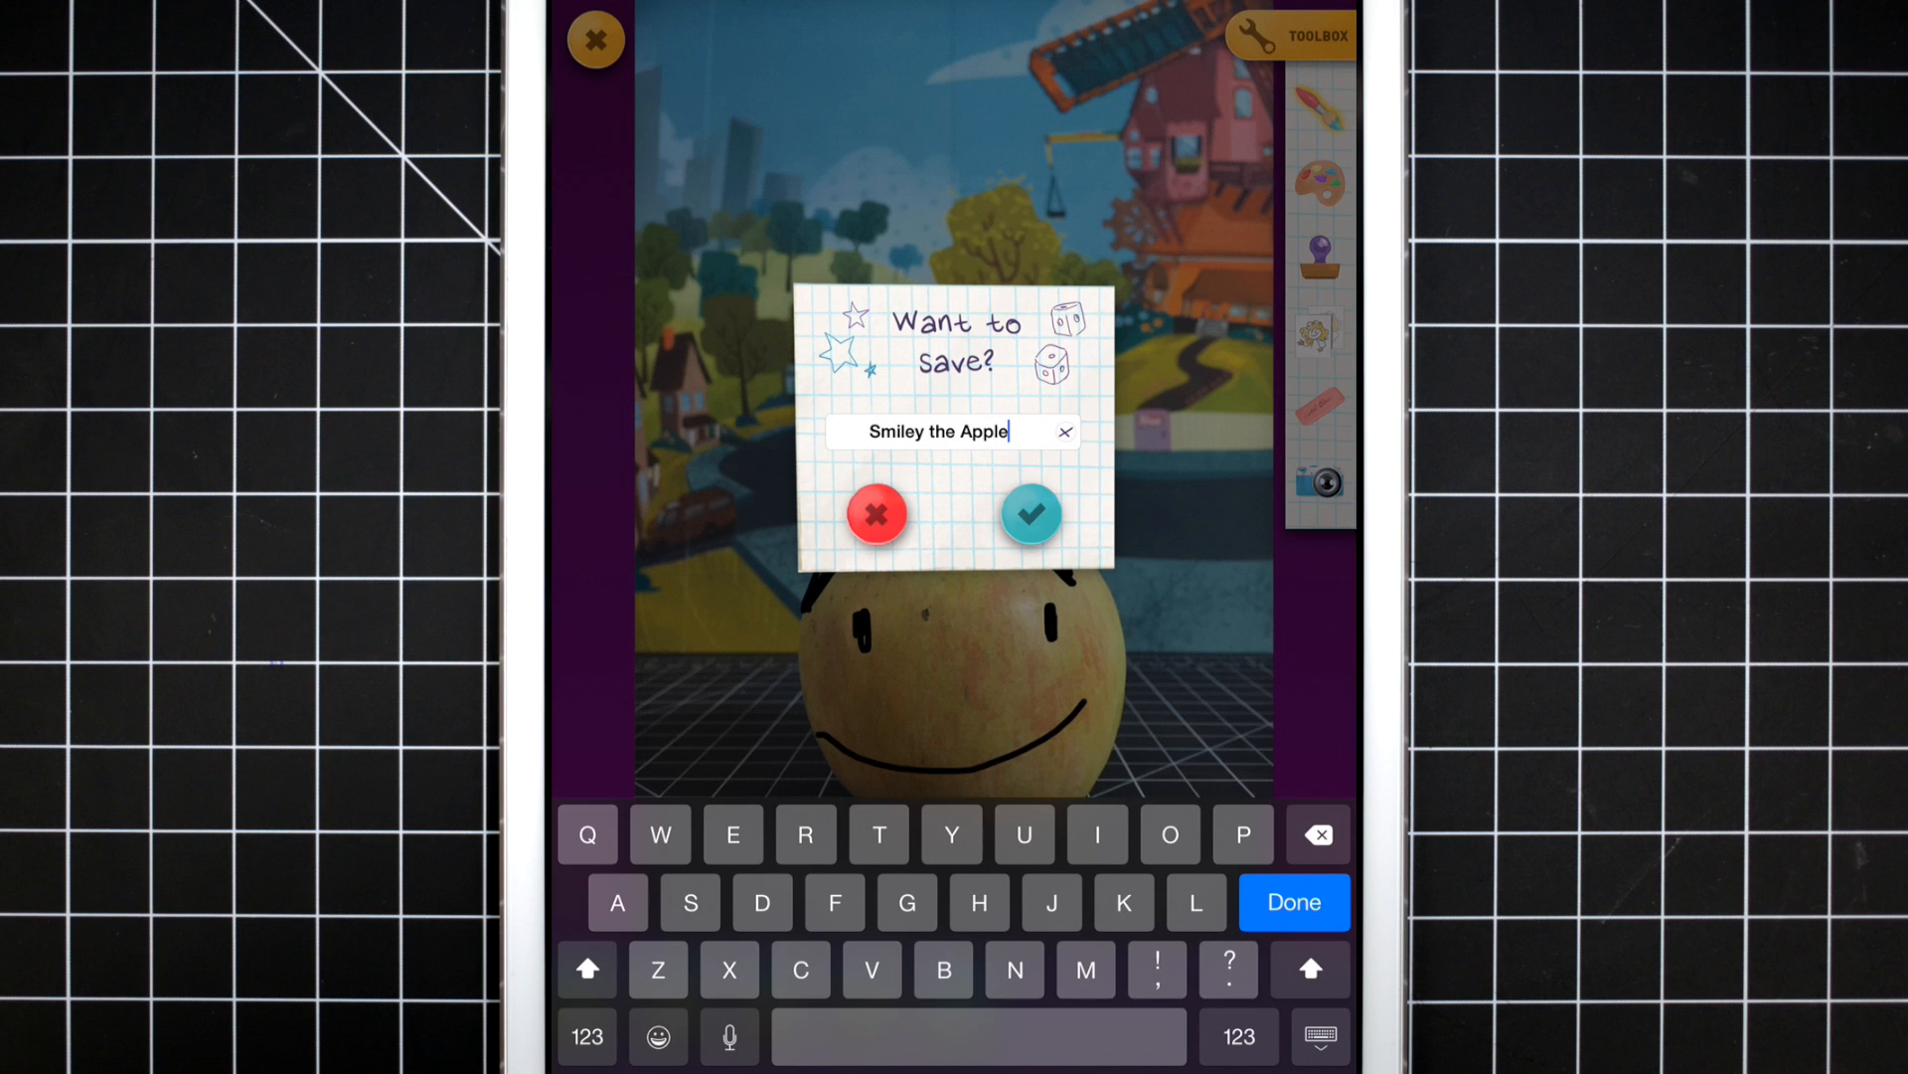
# Step: Draw eyes and a smile on the apple, then save the movie as 'Smiley the Apple'
pyautogui.click(1029, 513)
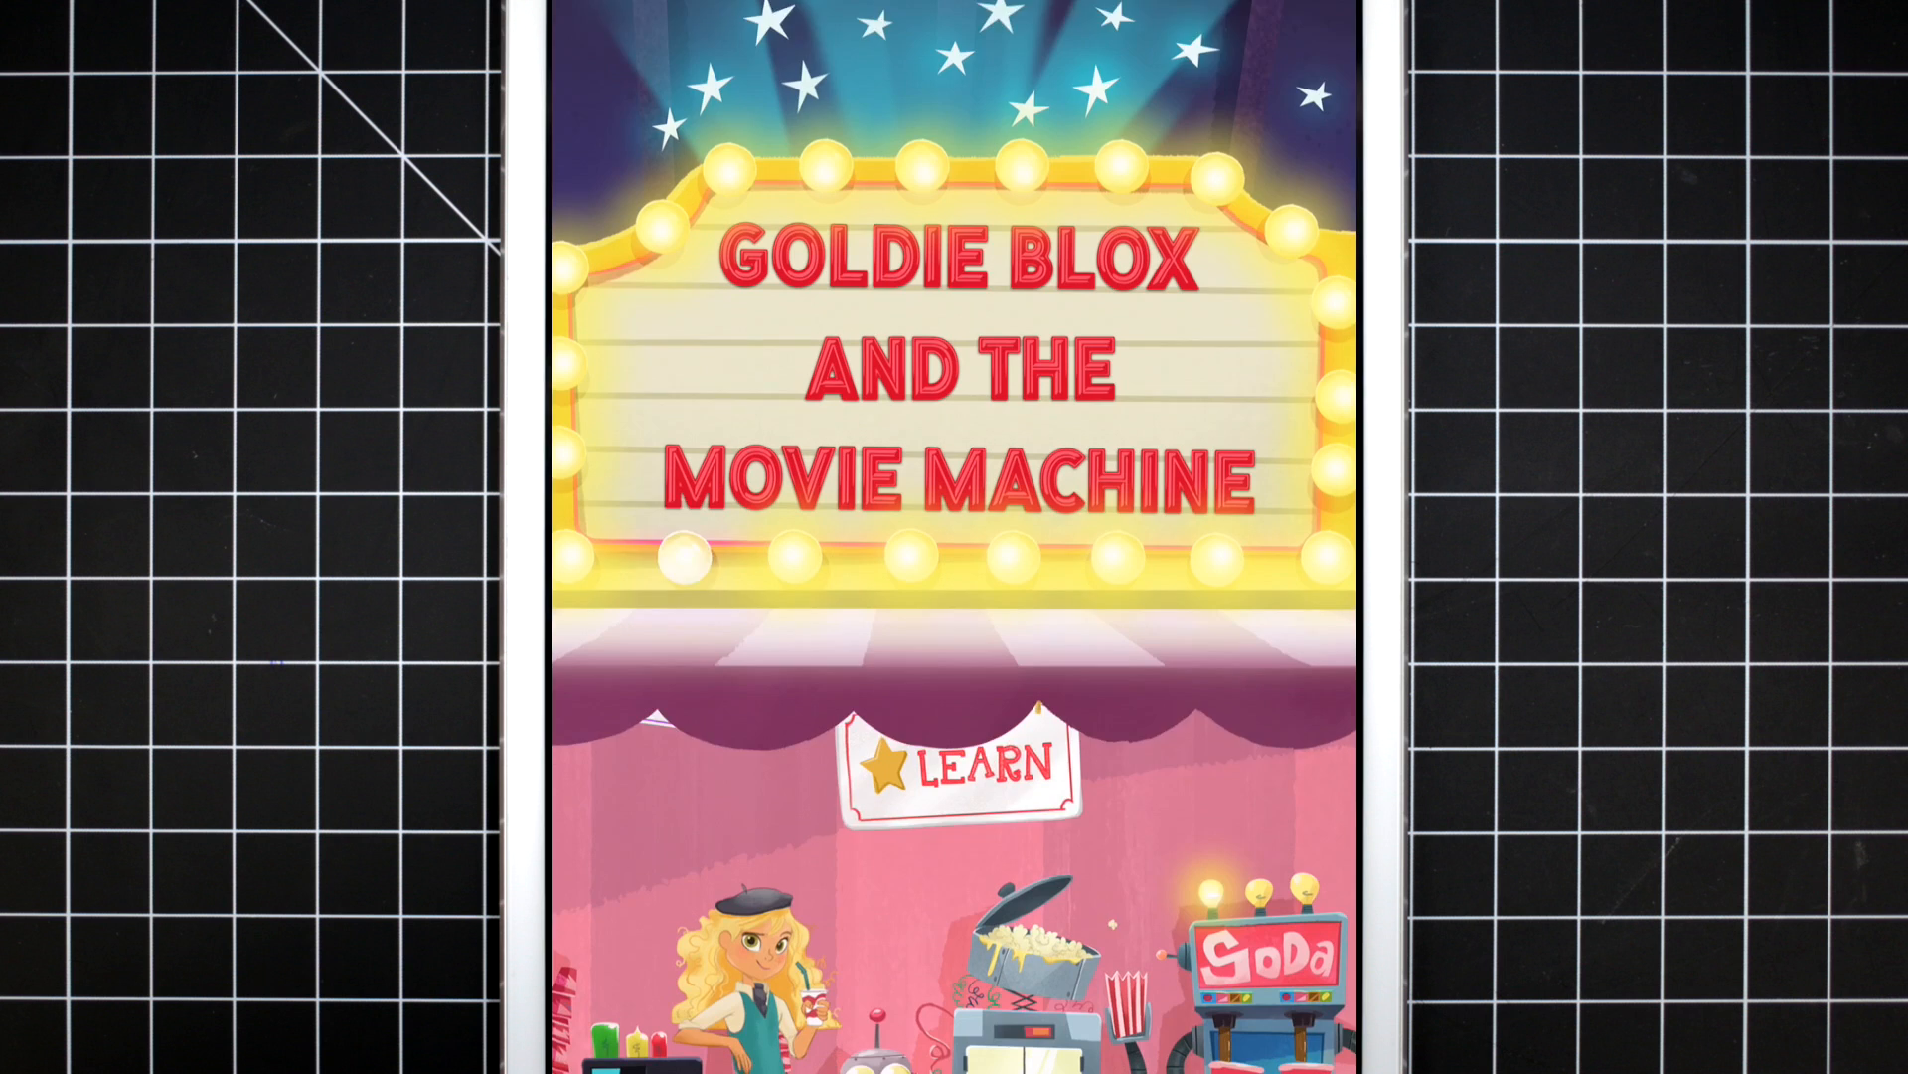